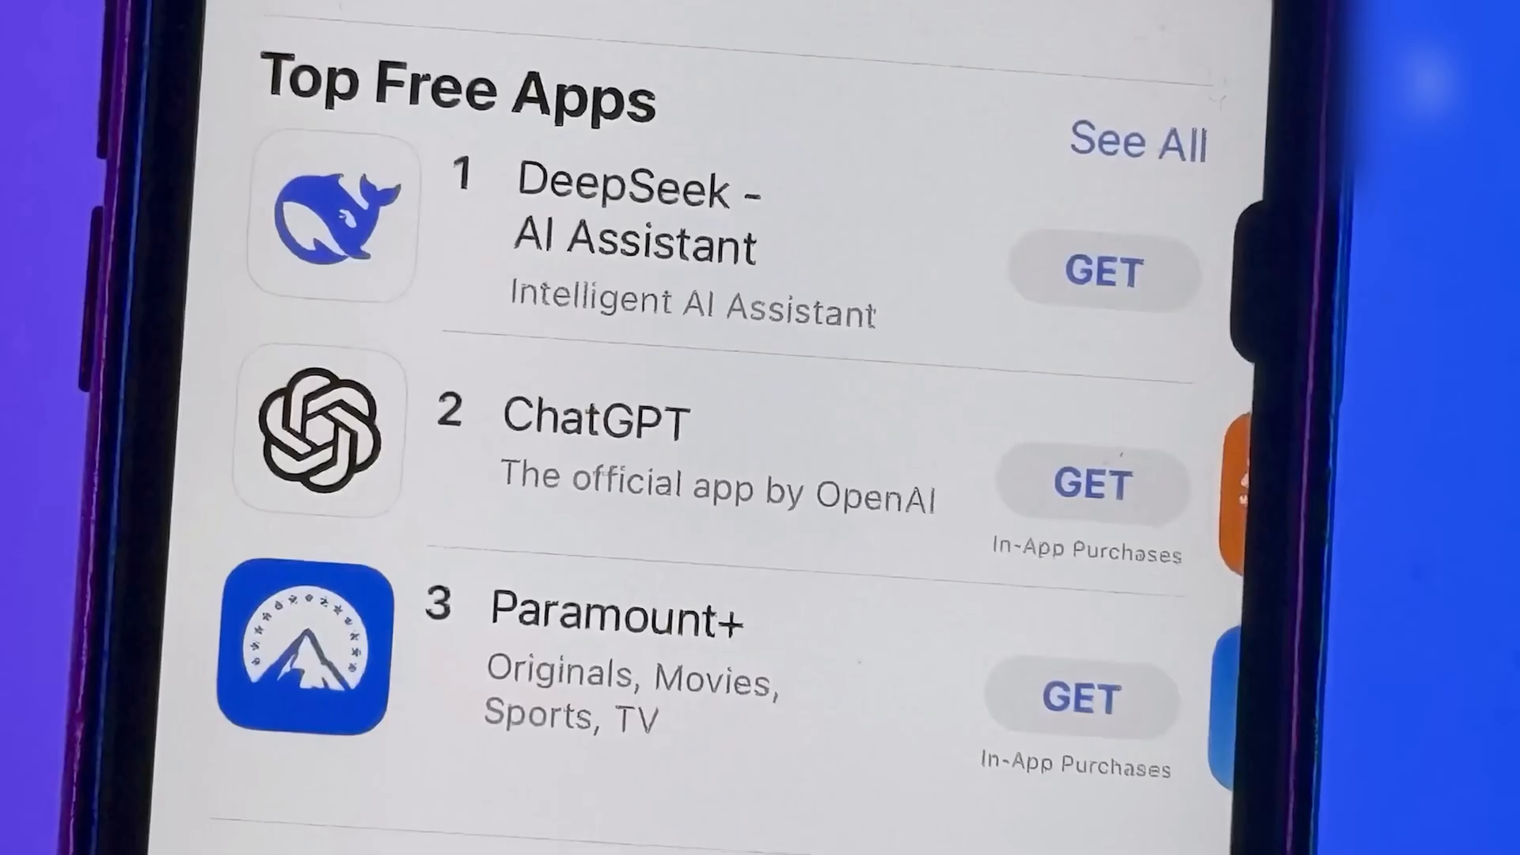
pyautogui.scroll(-3)
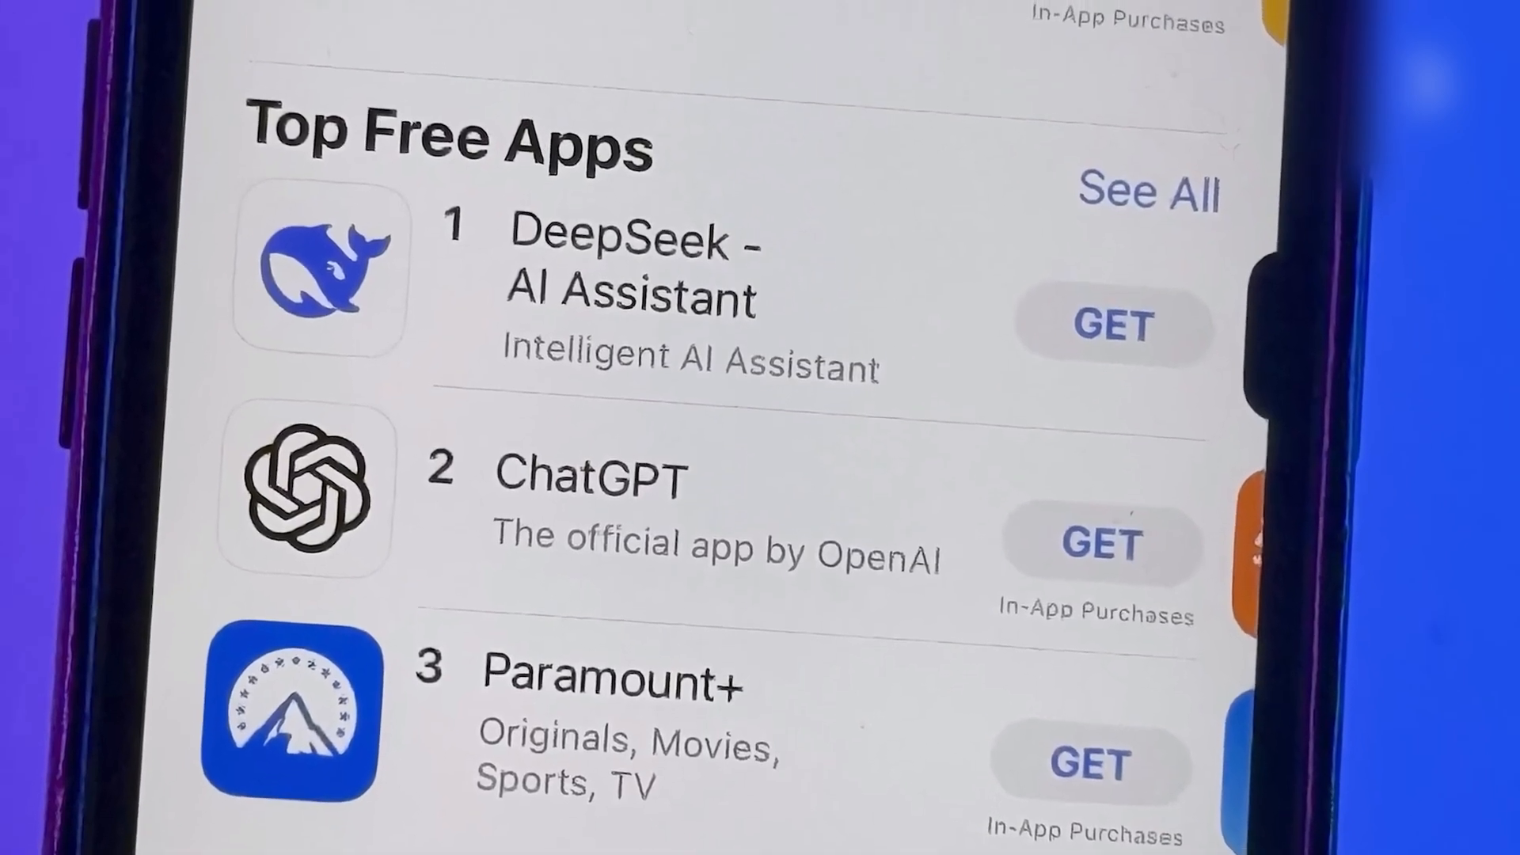